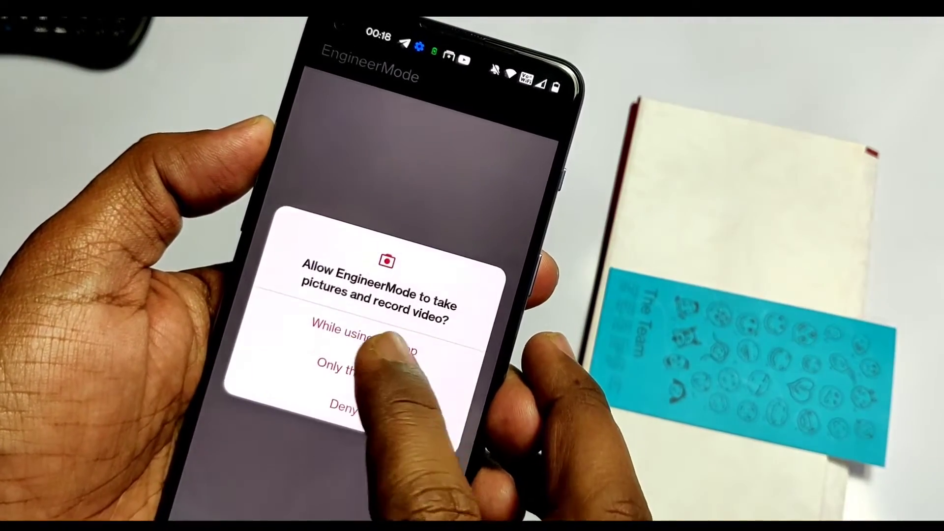
- Grant camera access while using EngineerMode and browse down the Telephony test list
{"action": "left_click", "coordinate": [361, 332]}
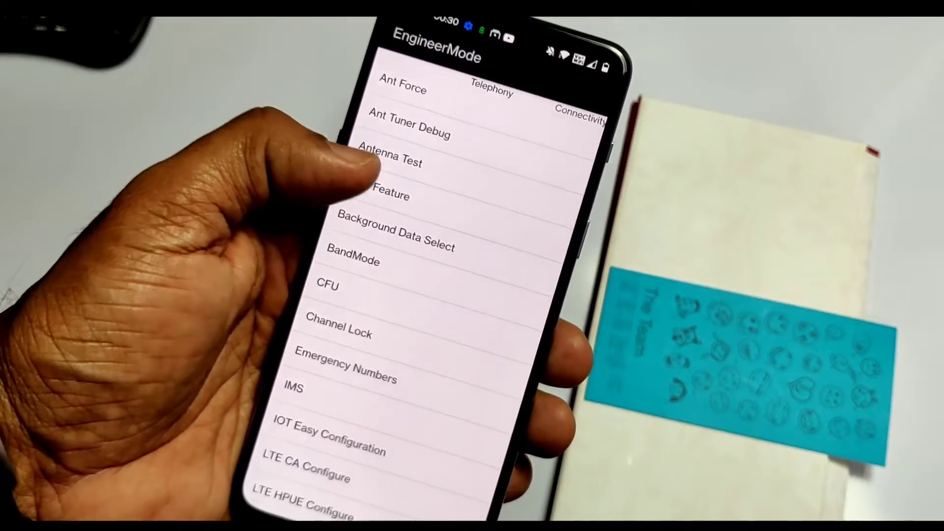
{"action": "scroll", "scroll_direction": "down", "scroll_amount": 3}
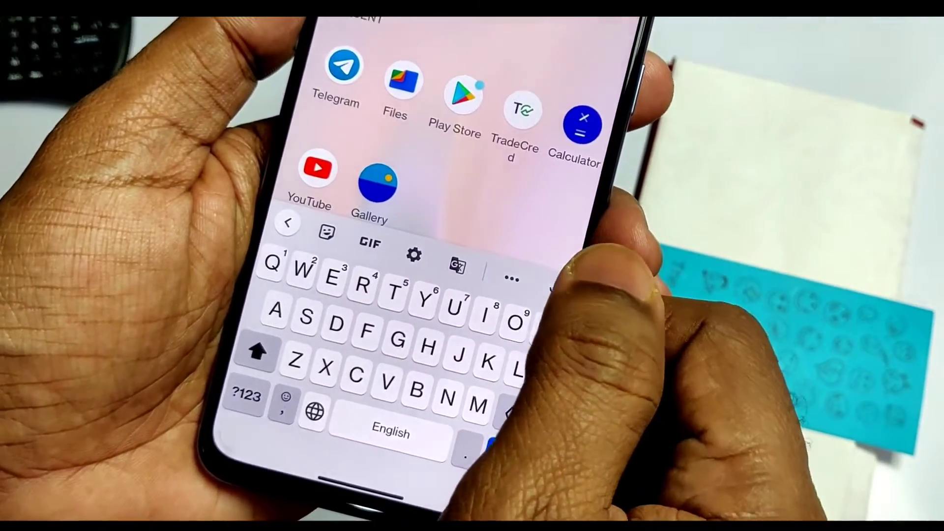
- Launch RAR from app search and extract Oppo Unlock Tool.rar to a chosen destination
{"action": "type", "text": "Ra"}
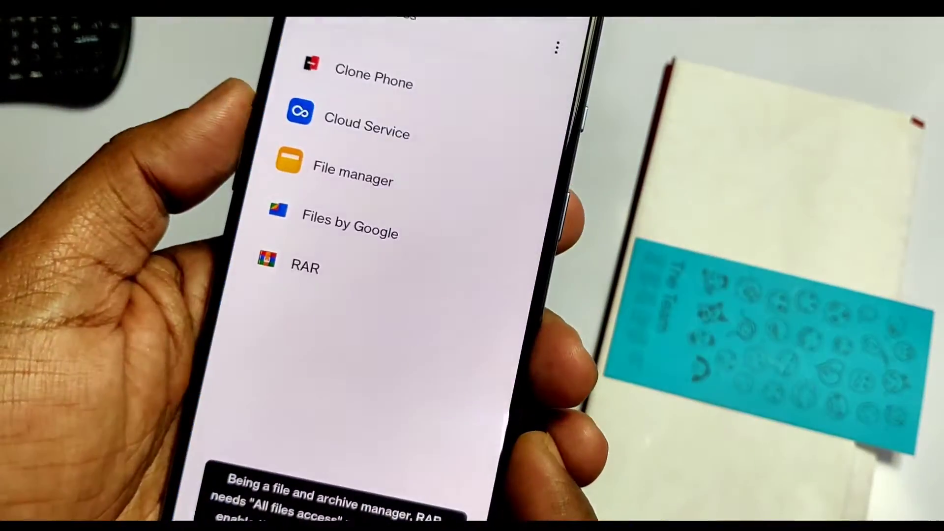
{"action": "left_click", "coordinate": [305, 267]}
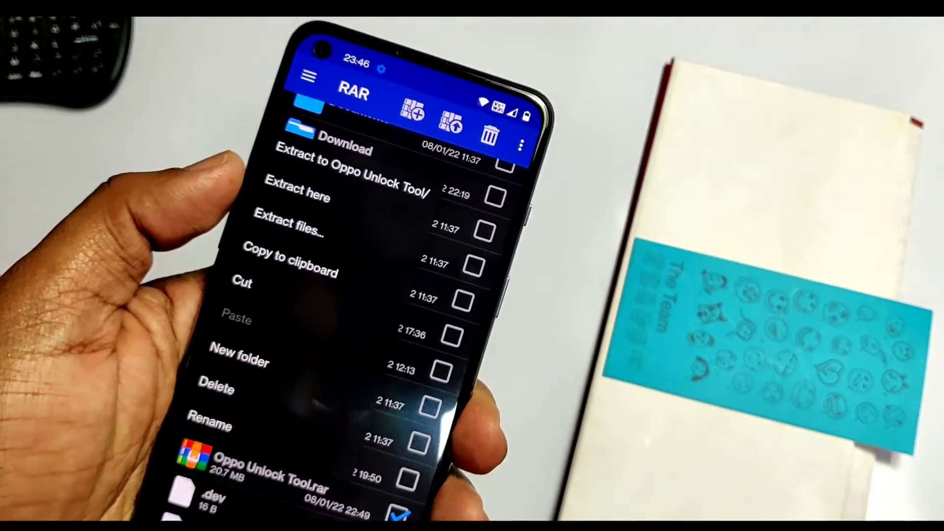
{"action": "left_click", "coordinate": [288, 230]}
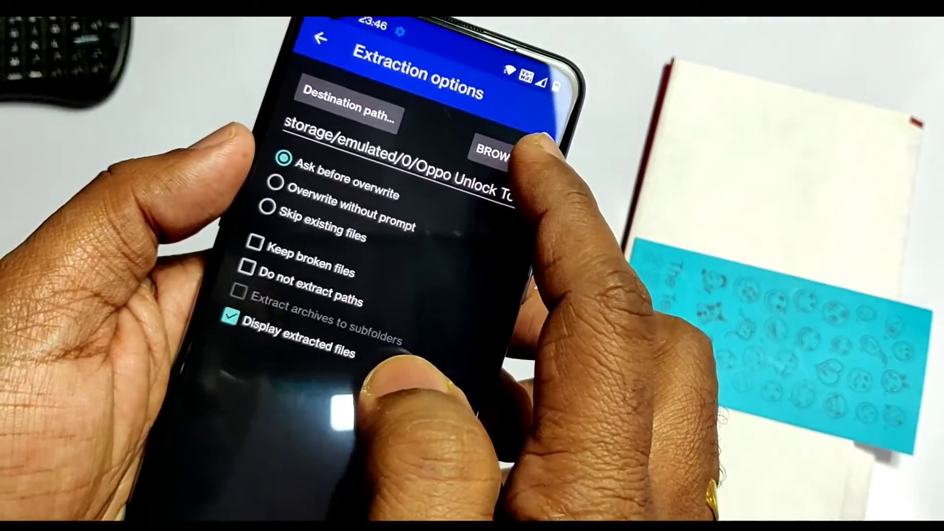
{"action": "left_click", "coordinate": [492, 152]}
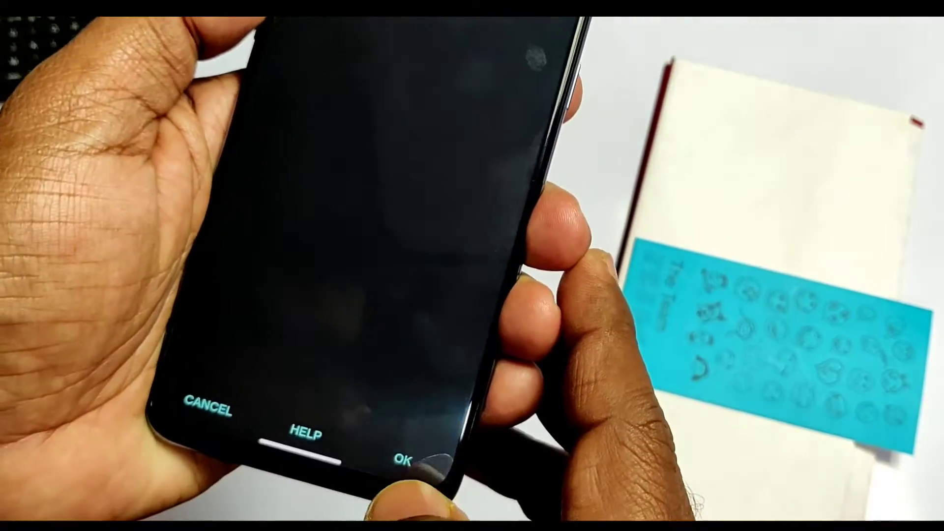
{"action": "left_click", "coordinate": [406, 452]}
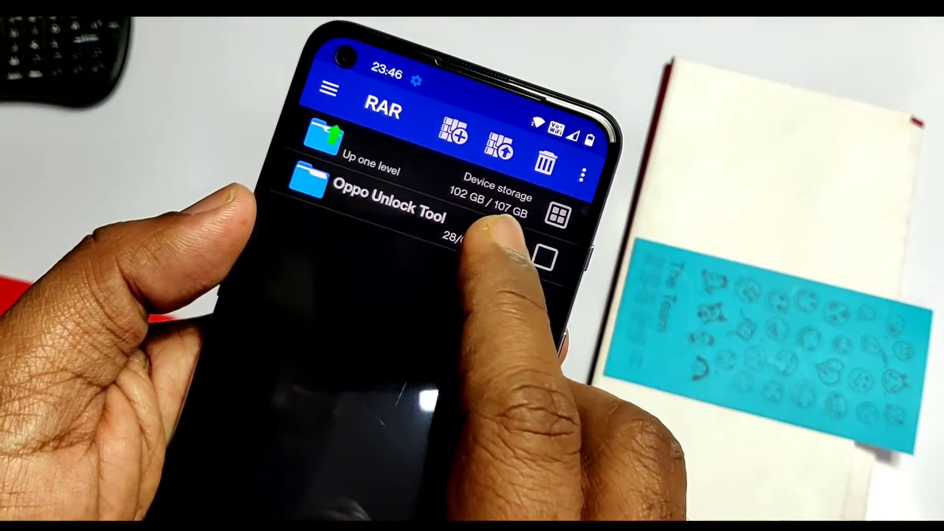
- Set the Oppo Unlock Tool folder as extraction destination and confirm it
{"action": "left_click", "coordinate": [386, 202]}
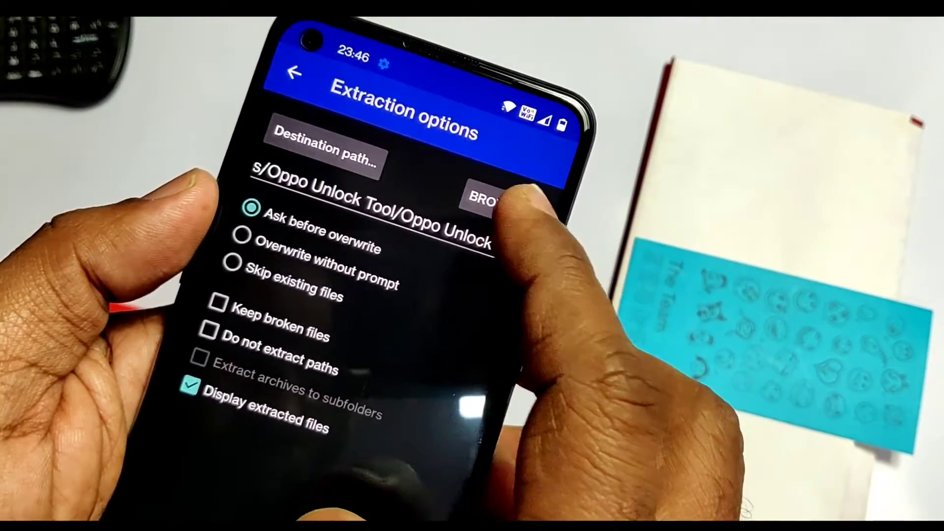
{"action": "left_click", "coordinate": [488, 199]}
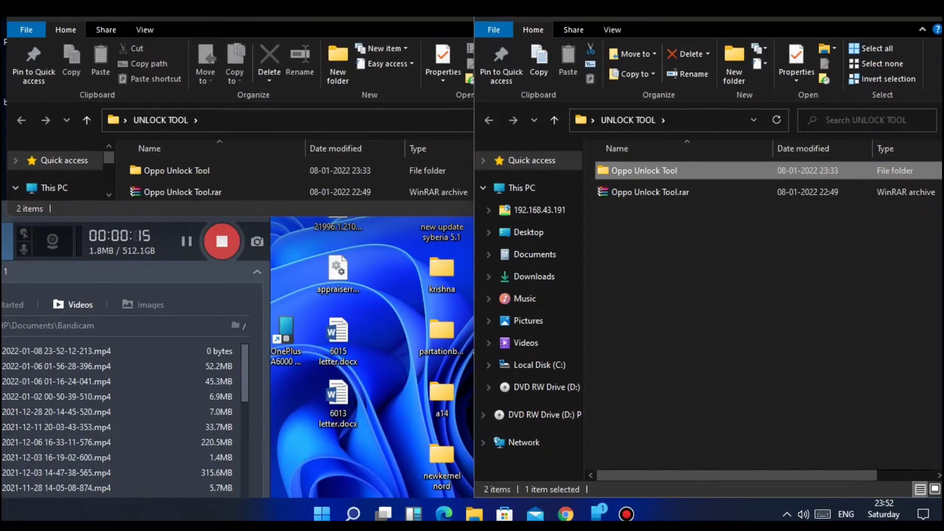
- Enter the Oppo Unlock Tool folder and select Oppo Unlock Tool.exe
{"action": "double_click", "coordinate": [643, 170]}
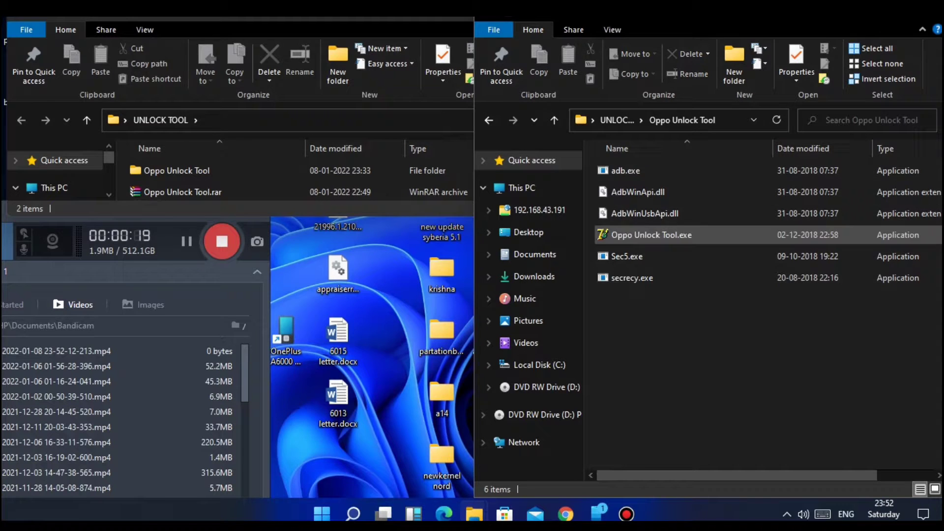
{"action": "left_click", "coordinate": [352, 513]}
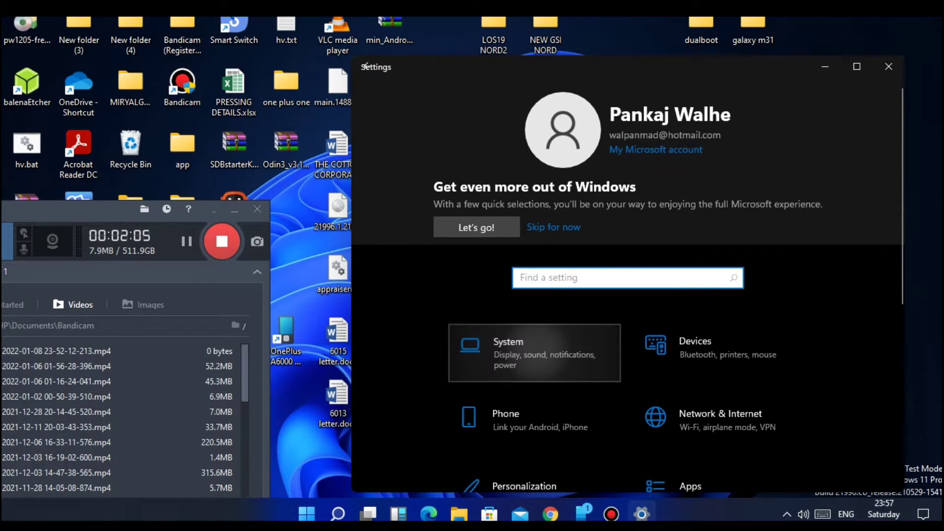
- Go through System > About to reach Device Manager under Related settings
{"action": "left_click", "coordinate": [533, 353]}
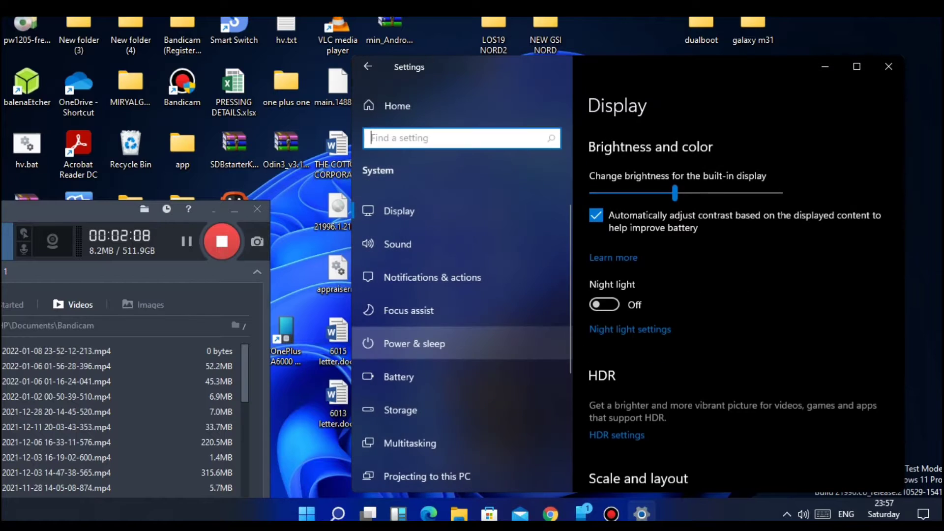
{"action": "left_click", "coordinate": [396, 418]}
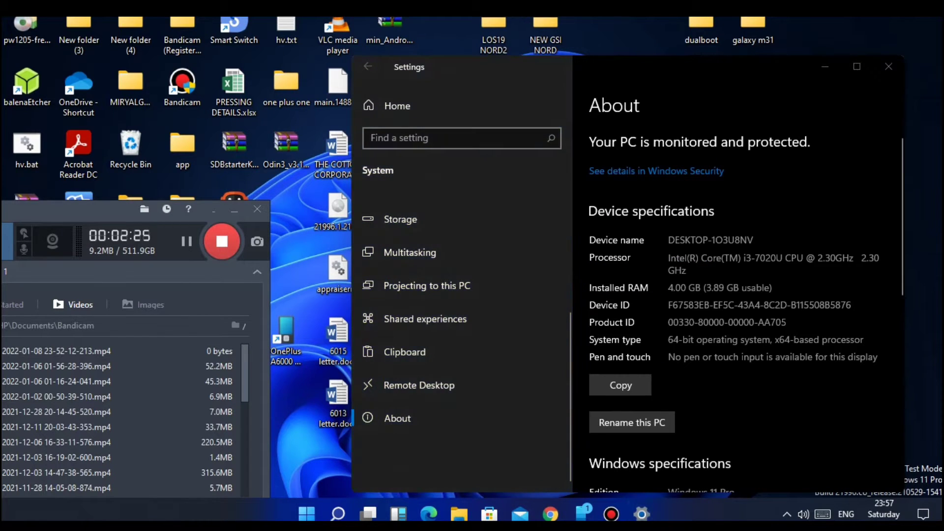
{"action": "scroll", "scroll_direction": "down", "scroll_amount": 3}
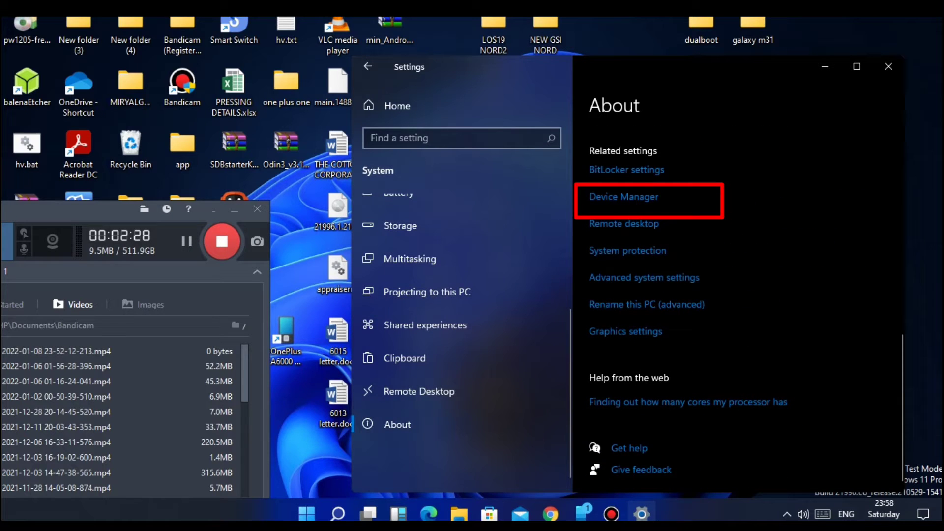
{"action": "left_click", "coordinate": [624, 197]}
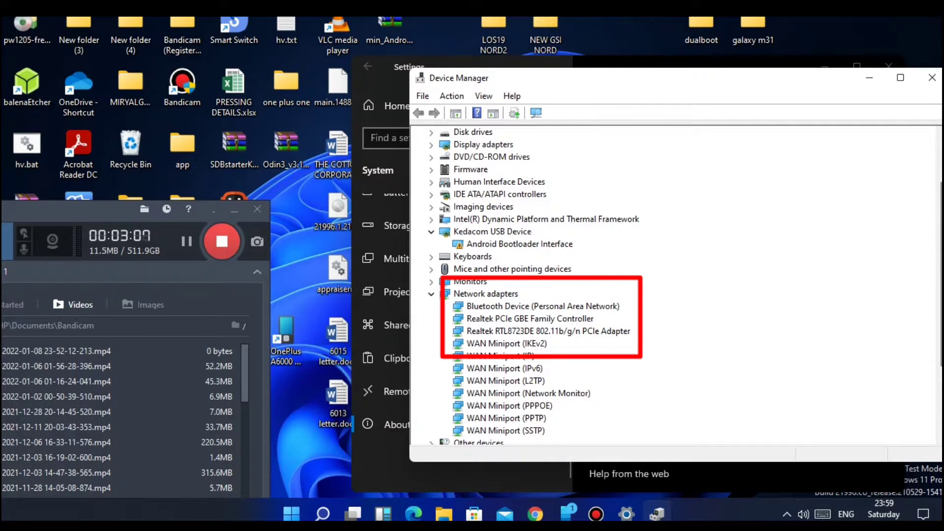
- View the Realtek PCIe GBE Family Controller adapter's properties
{"action": "right_click", "coordinate": [528, 288]}
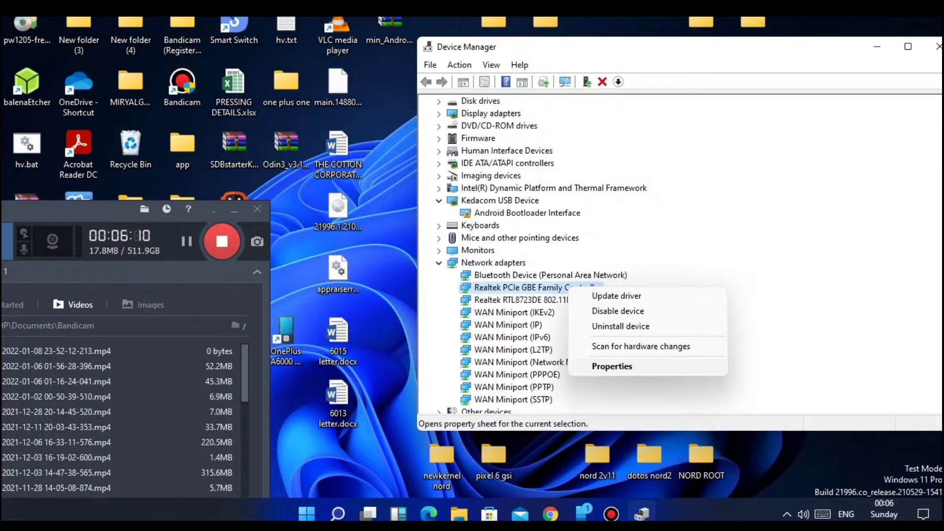
{"action": "left_click", "coordinate": [612, 366]}
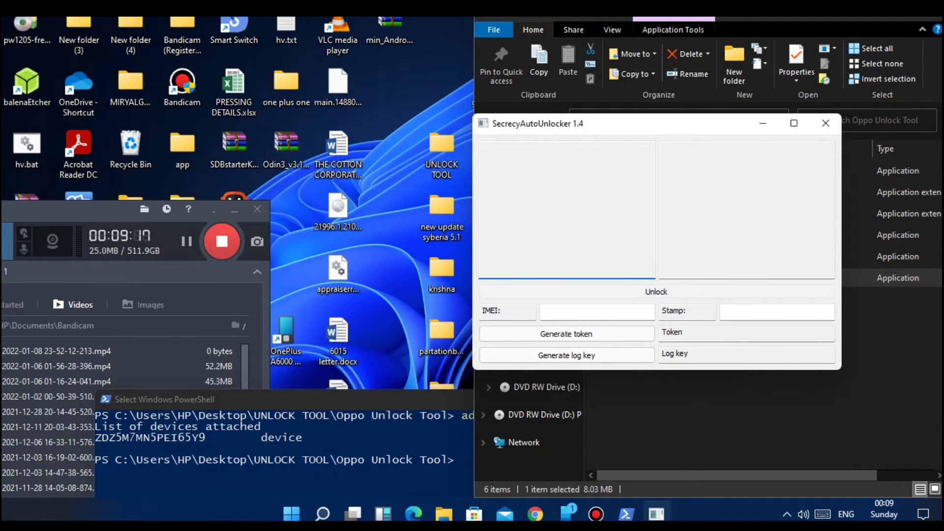
- Unlock engineering mode on the connected phone with the Unlock button
{"action": "left_click", "coordinate": [655, 291]}
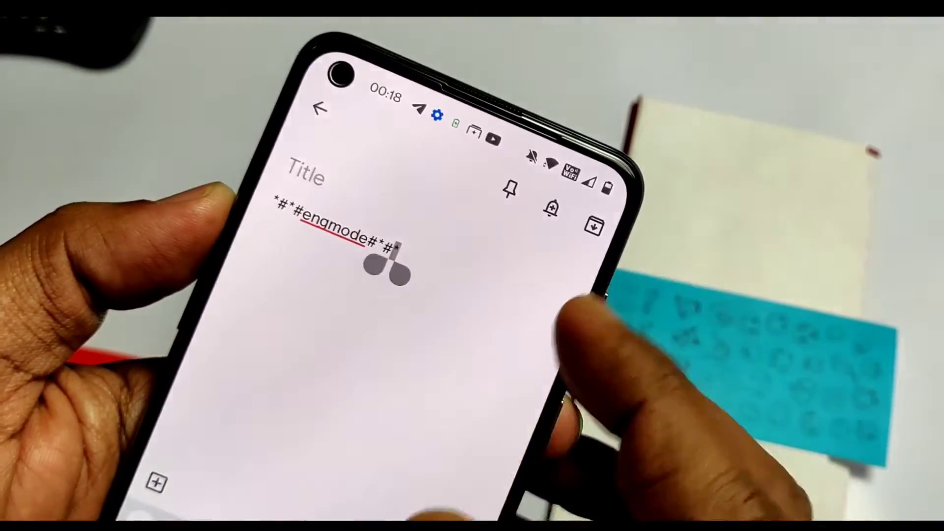
- Select all of the *#*#engmode#*#* code in the note and copy it
{"action": "left_click", "coordinate": [386, 252]}
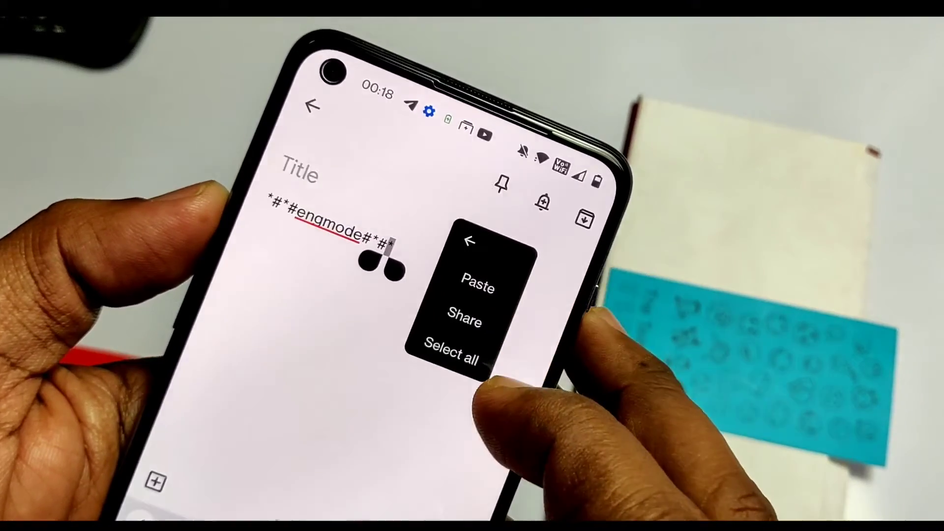
{"action": "left_click", "coordinate": [451, 354]}
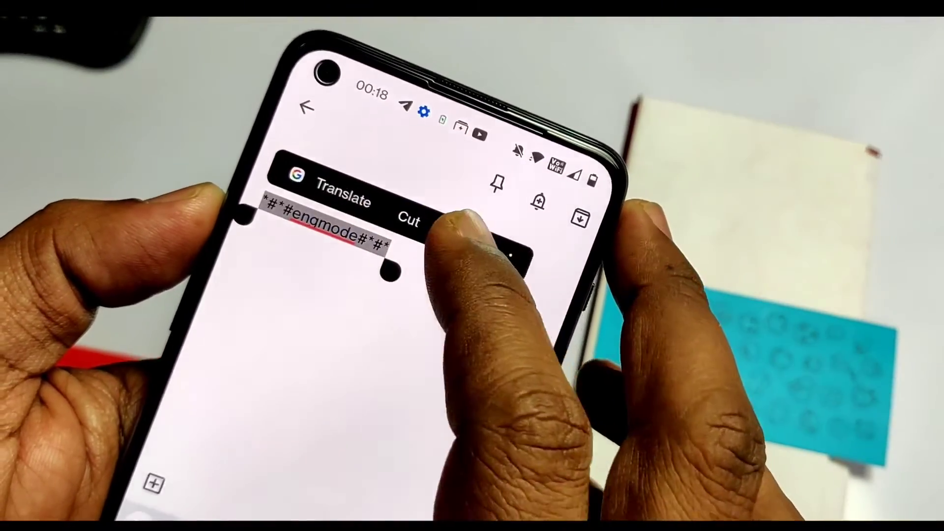
{"action": "left_click", "coordinate": [409, 217]}
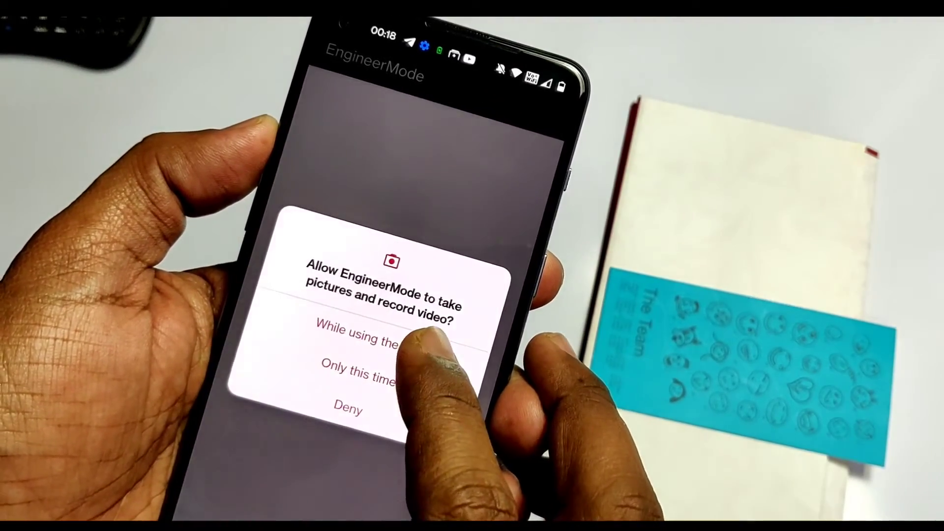
- Grant camera access and check the preferred network type under Network Selecting
{"action": "left_click", "coordinate": [361, 335]}
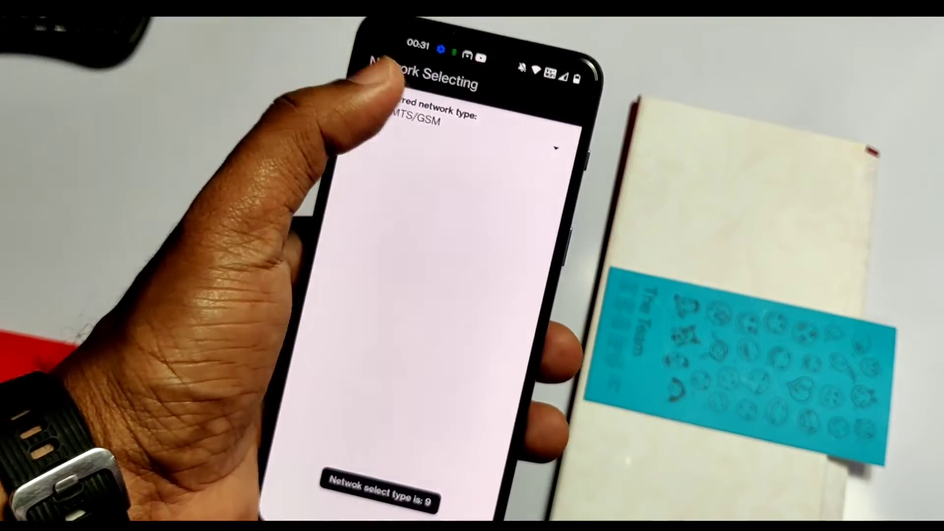
{"action": "left_click", "coordinate": [554, 147]}
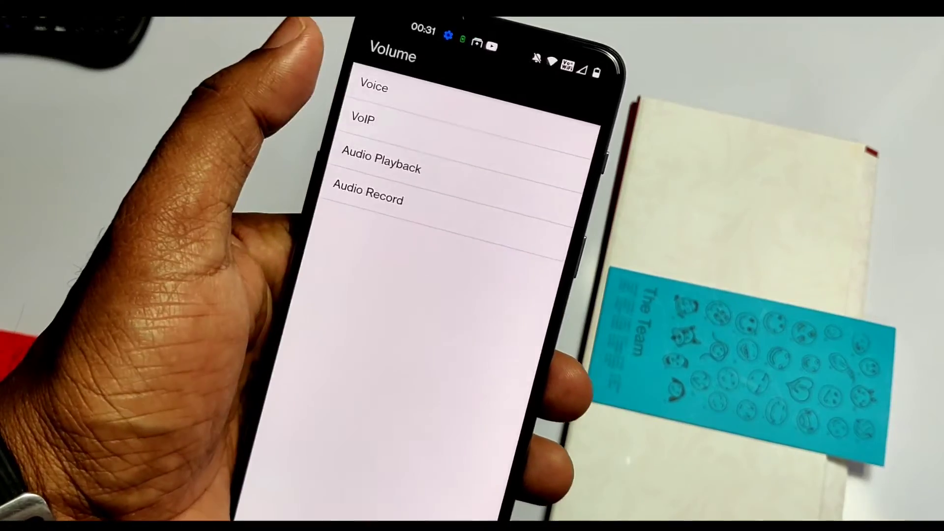
- Visit the EmCamera sensor test page and return to the menus
{"action": "left_click", "coordinate": [373, 87]}
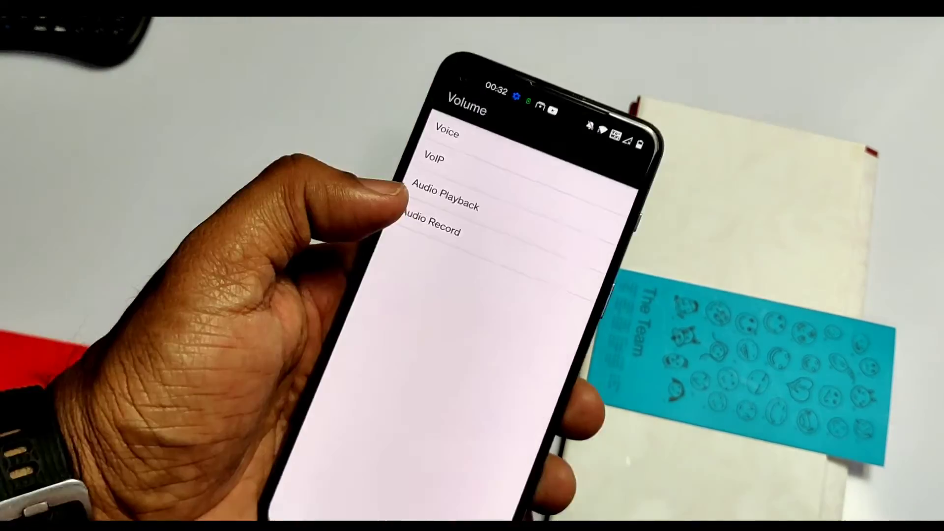
{"action": "left_click", "coordinate": [432, 233]}
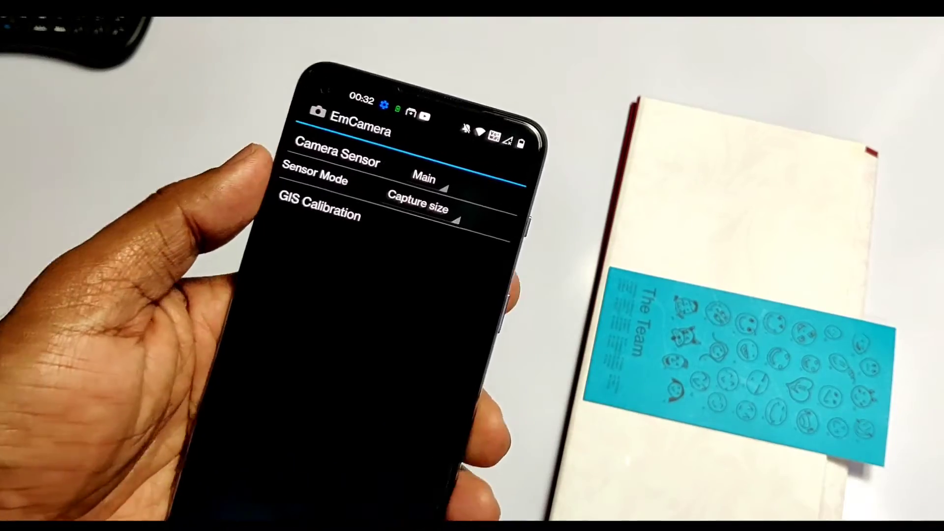
{"action": "left_click", "coordinate": [425, 178]}
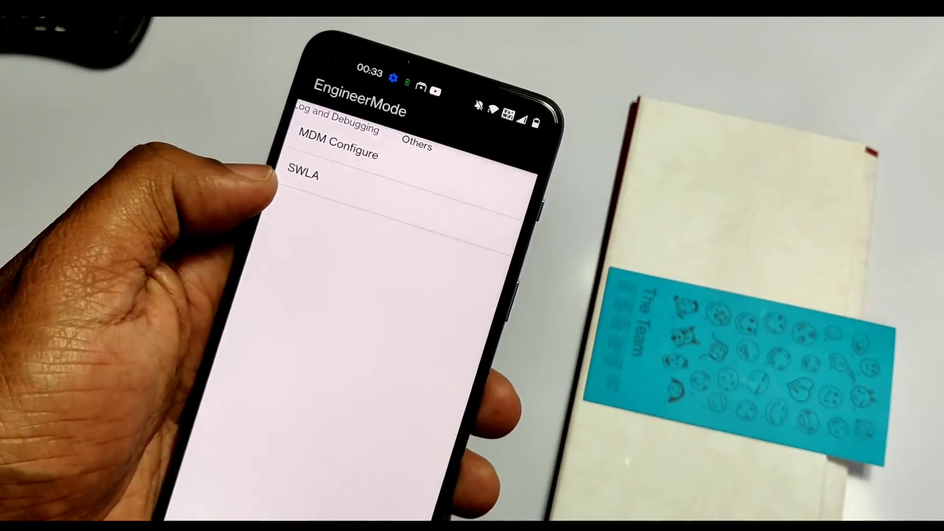
- Switch to Log and Debugging and bring up the SWLA modem assert page
{"action": "left_click", "coordinate": [336, 146]}
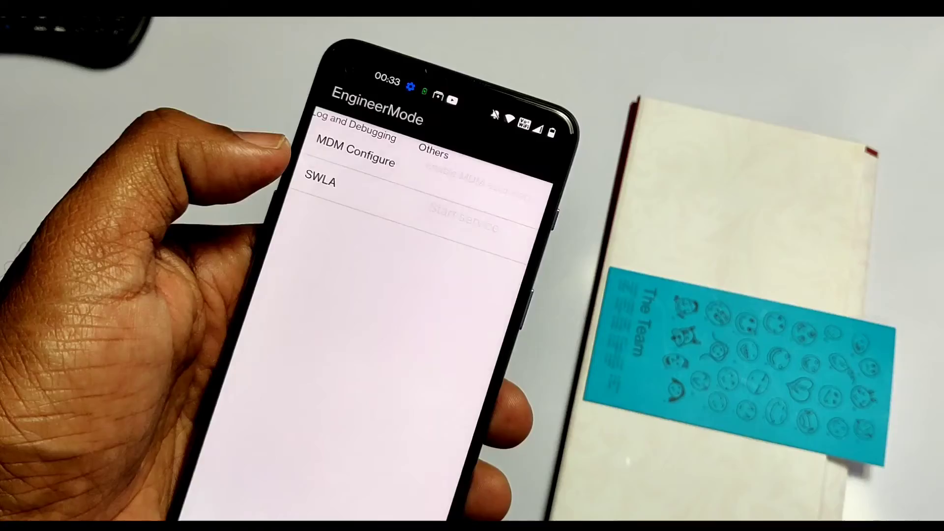
{"action": "left_click", "coordinate": [319, 184]}
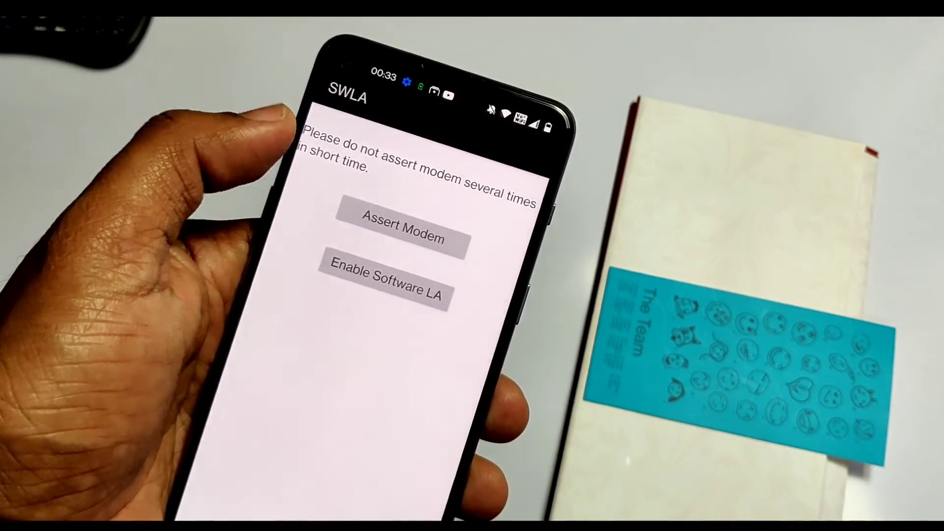